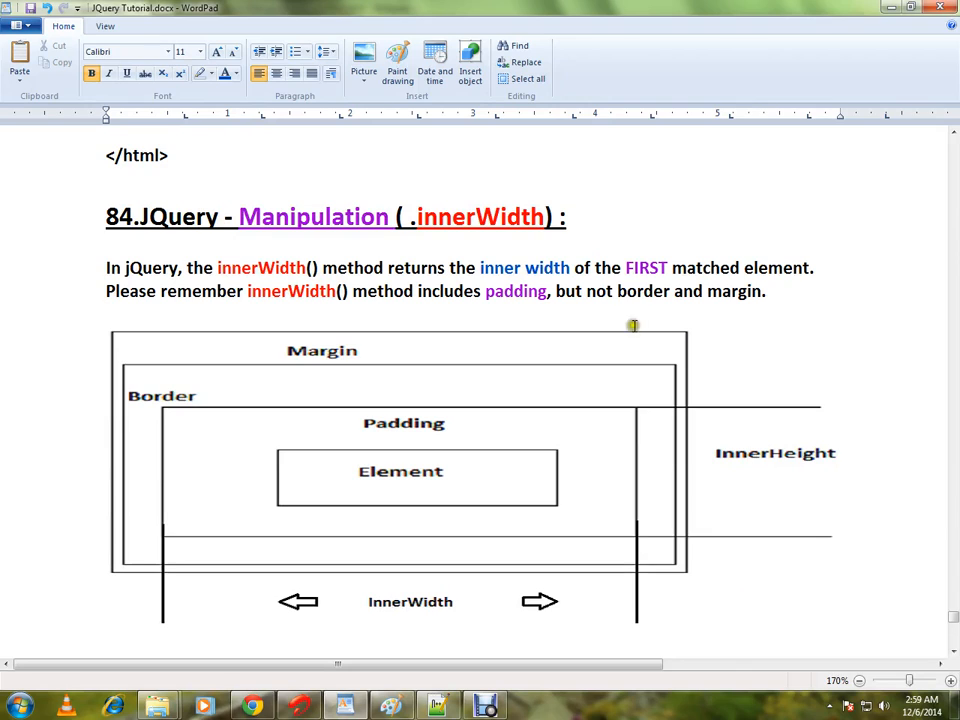
{"action": "mouse_move", "coordinate": [496, 252]}
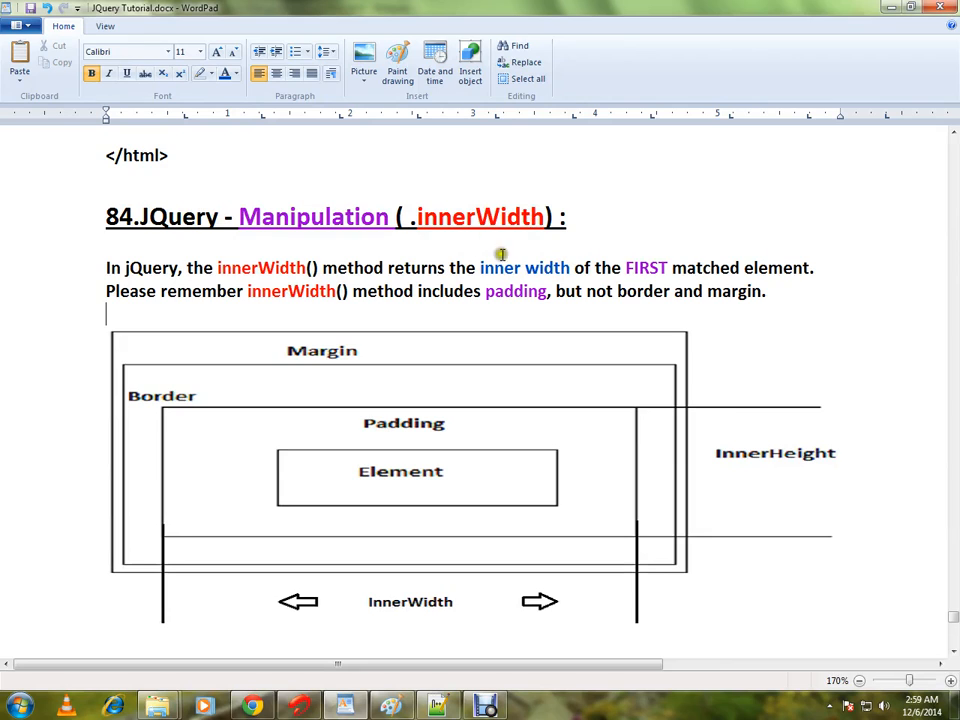
{"action": "mouse_move", "coordinate": [480, 276]}
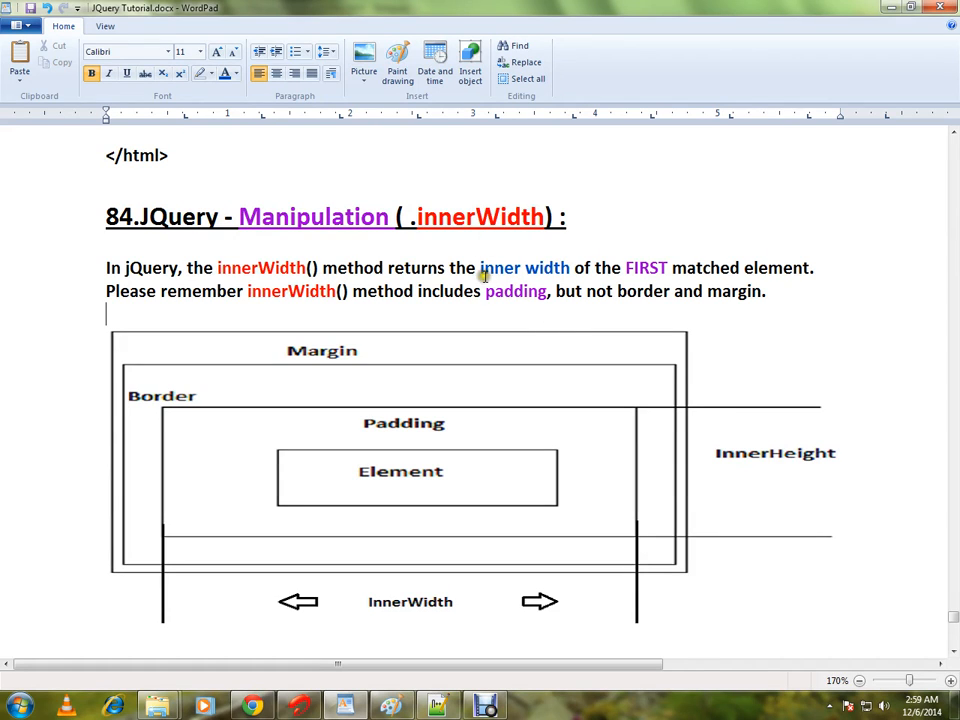
{"action": "mouse_move", "coordinate": [486, 276]}
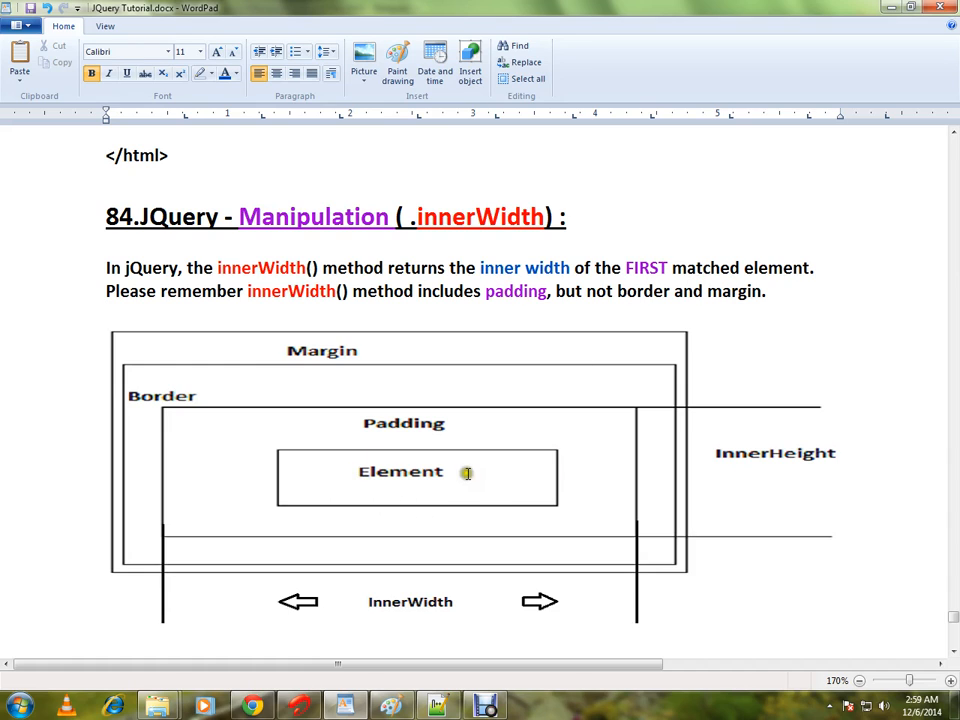
{"action": "mouse_move", "coordinate": [448, 466]}
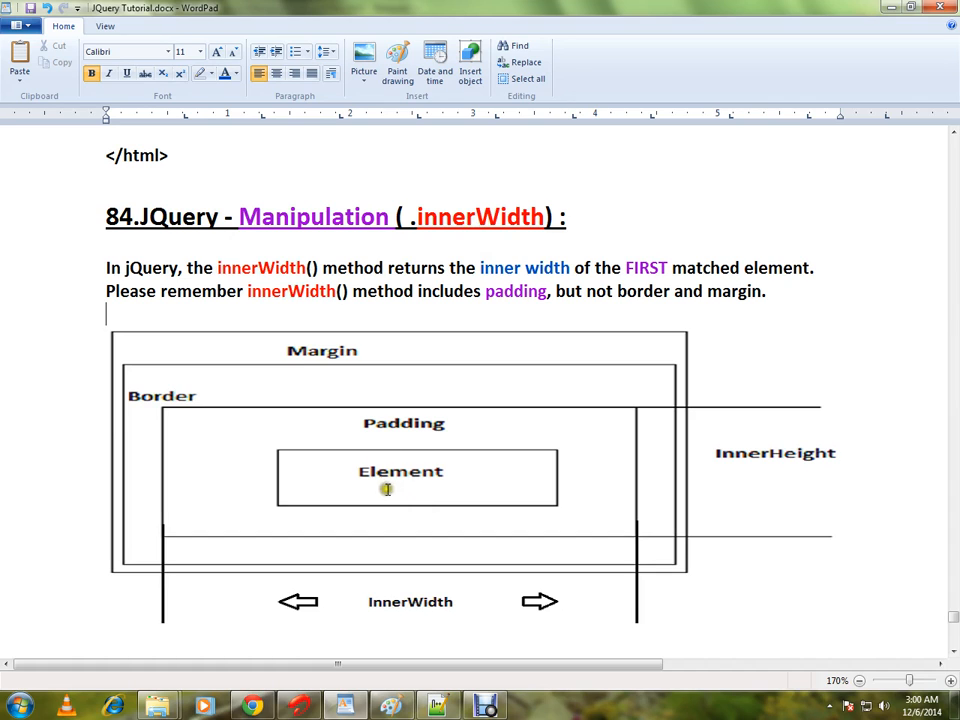
{"action": "mouse_move", "coordinate": [360, 496]}
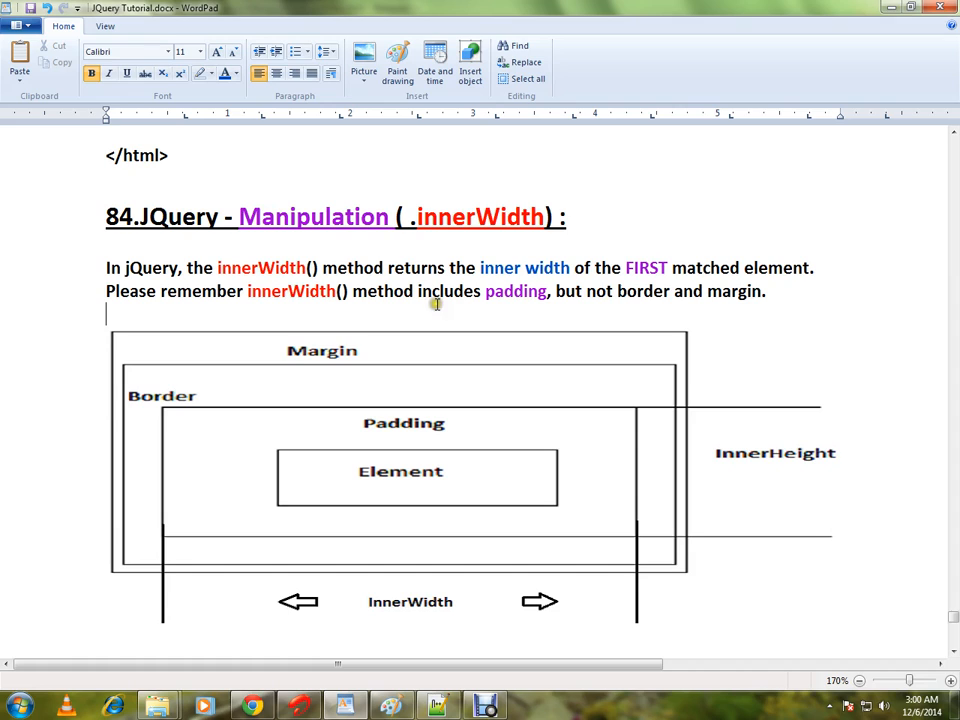
{"action": "mouse_move", "coordinate": [468, 500]}
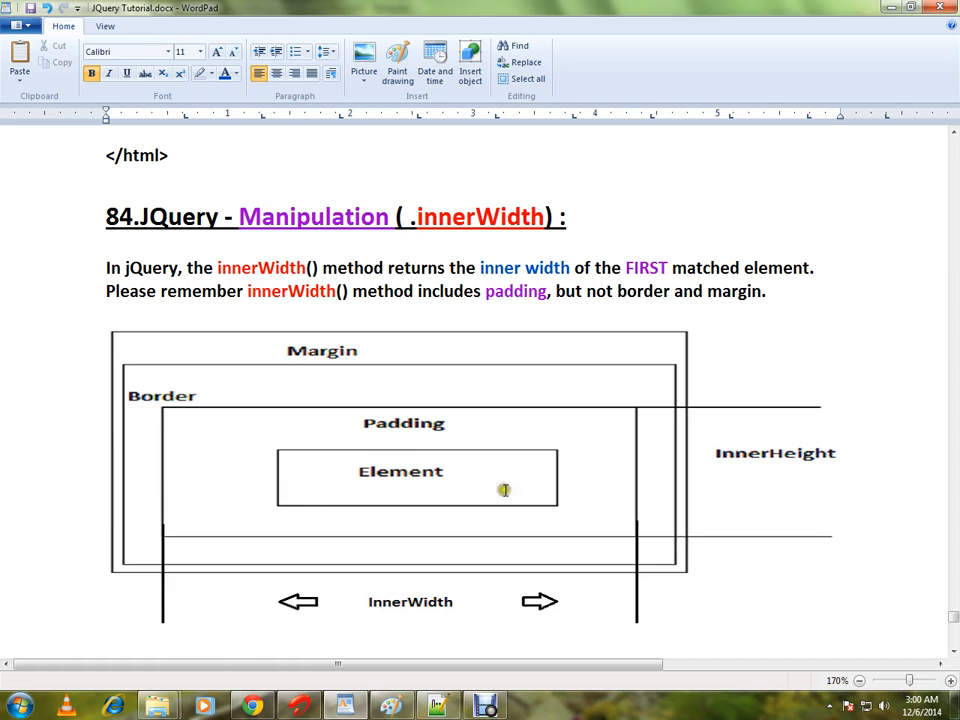
{"action": "mouse_move", "coordinate": [404, 478]}
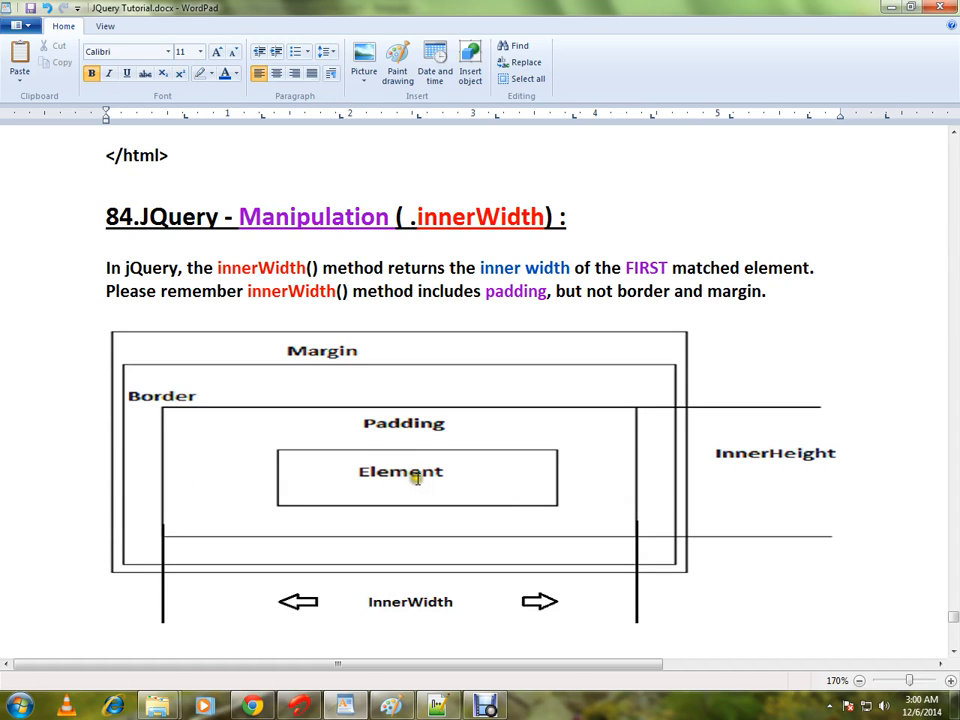
{"action": "mouse_move", "coordinate": [538, 486]}
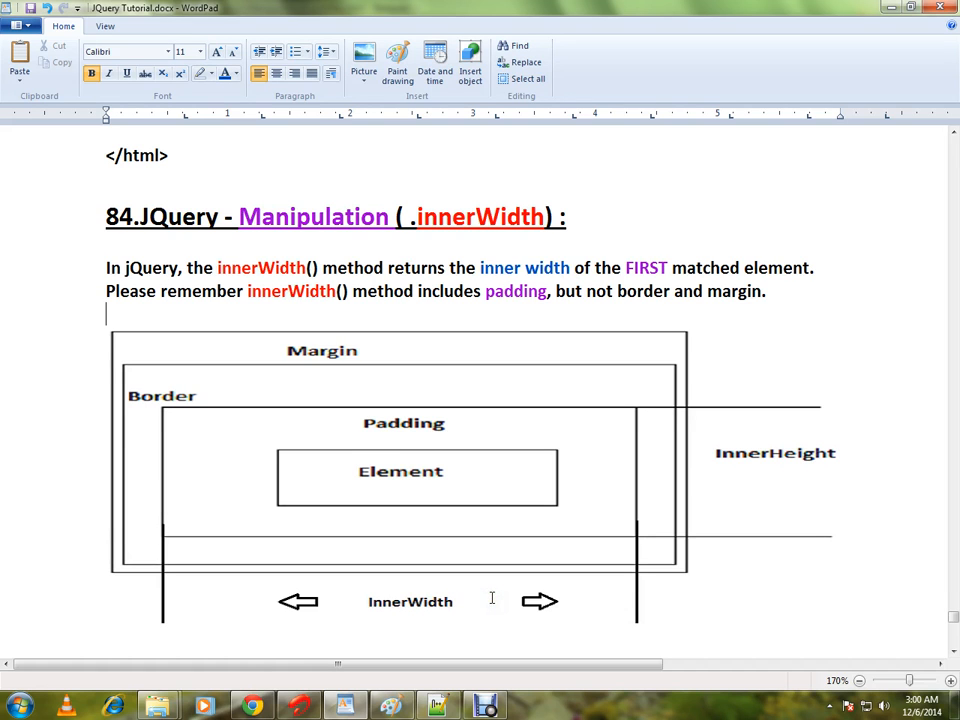
Step: Highlight innerWidth in the Syntax line, then bring the example HTML code into view
{"action": "scroll", "scroll_direction": "down", "scroll_amount": 3}
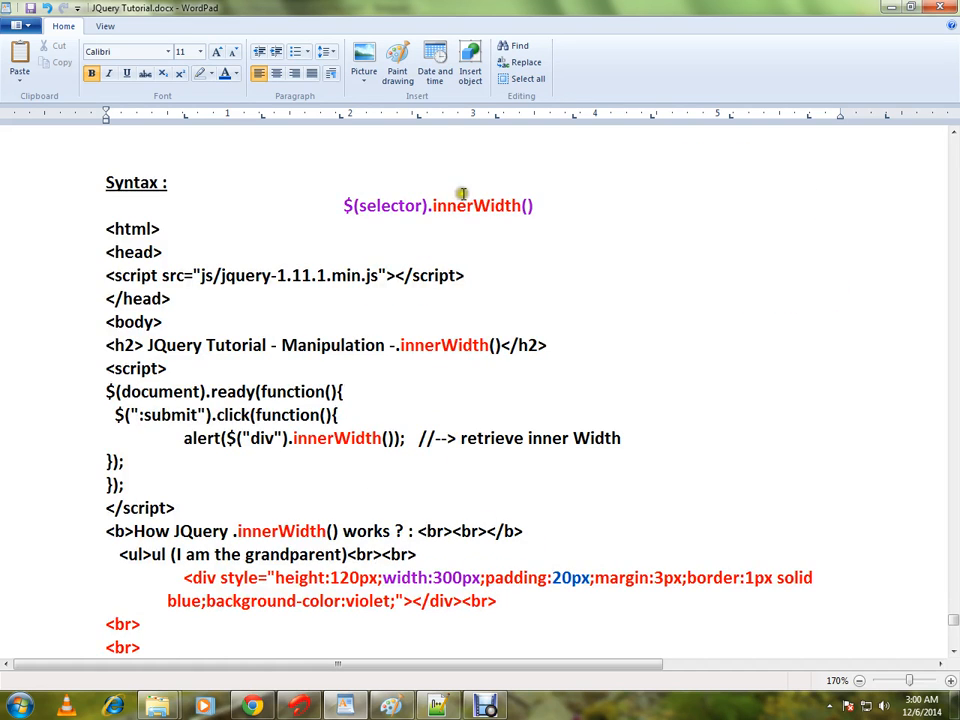
{"action": "double_click", "coordinate": [388, 204]}
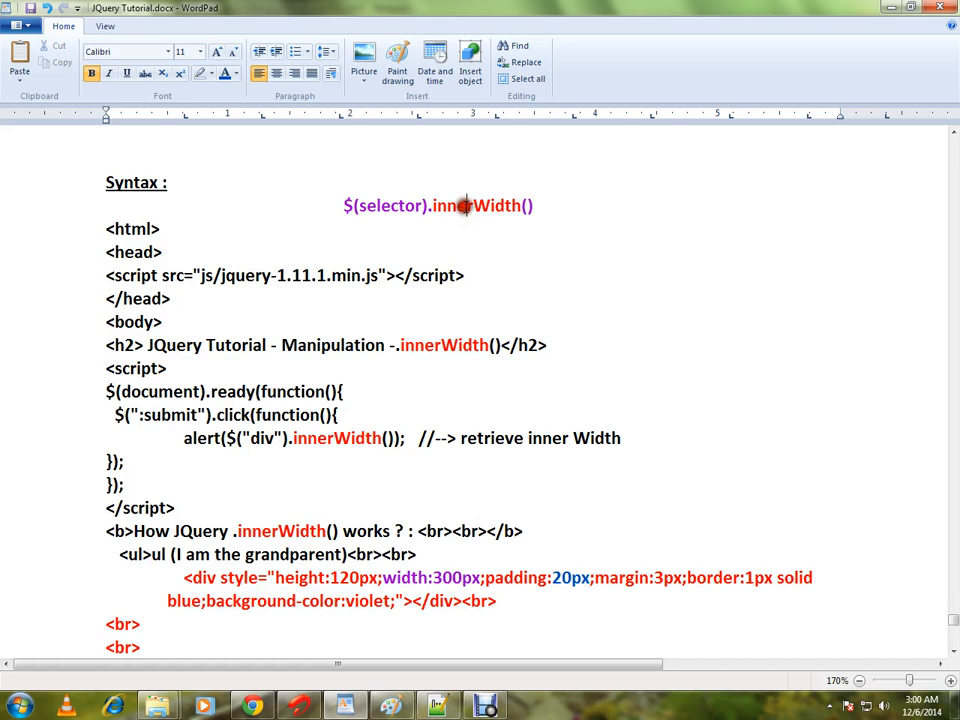
{"action": "double_click", "coordinate": [476, 204]}
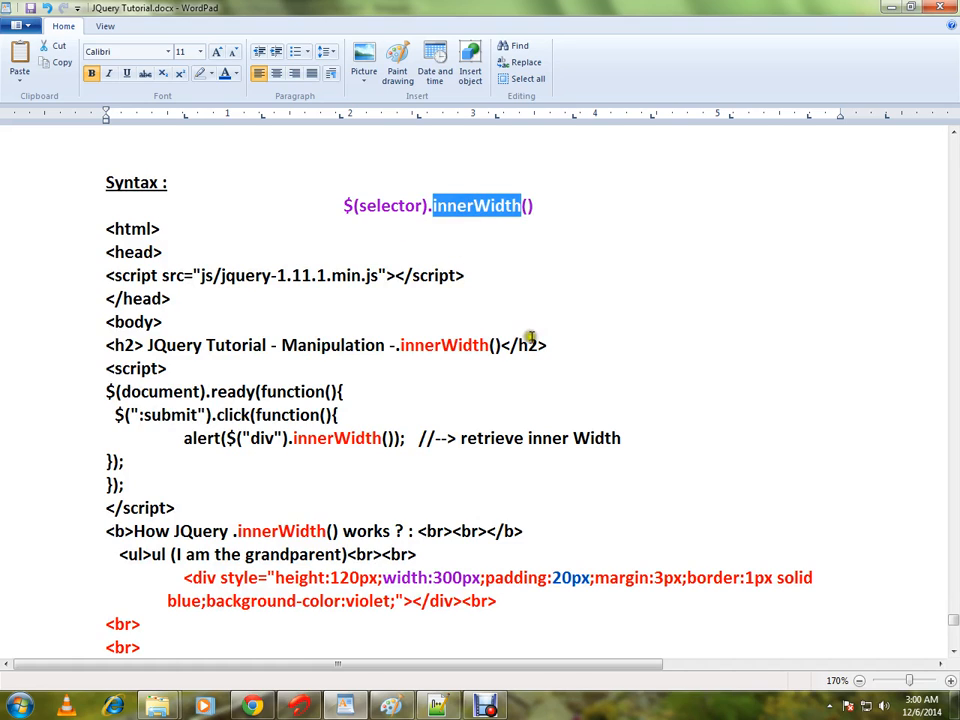
{"action": "scroll", "scroll_direction": "down", "scroll_amount": 3}
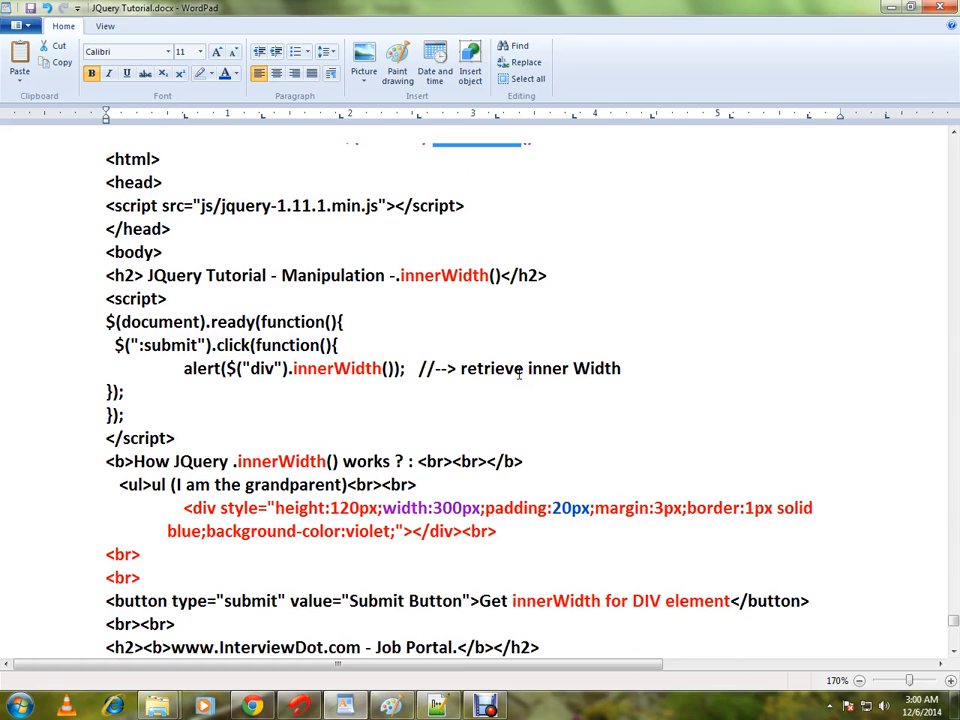
{"action": "scroll", "scroll_direction": "down", "scroll_amount": 3}
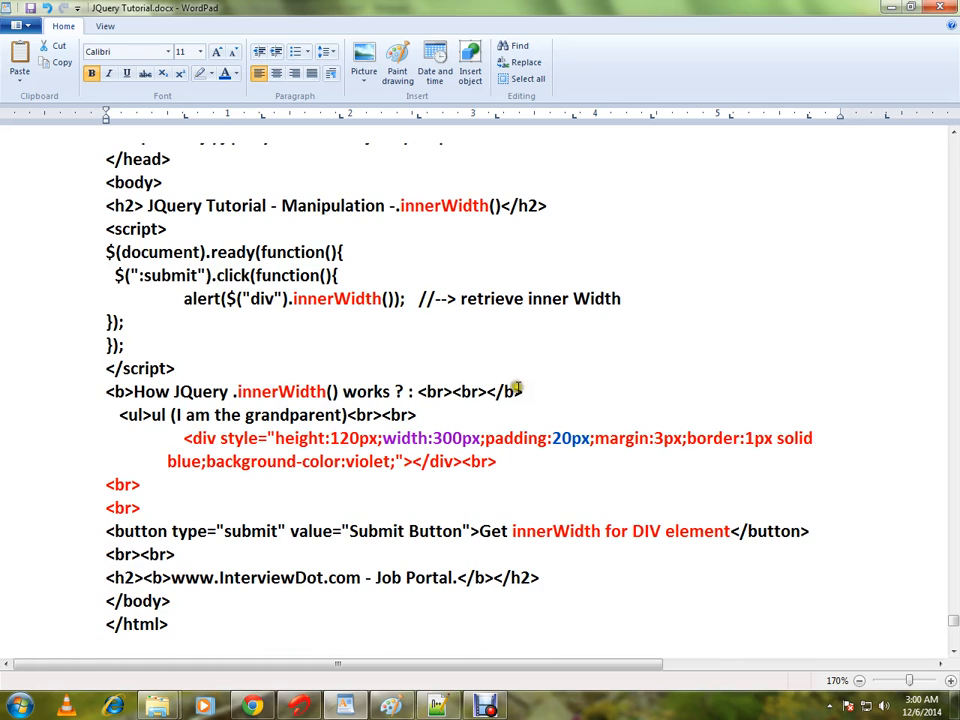
{"action": "mouse_move", "coordinate": [516, 386]}
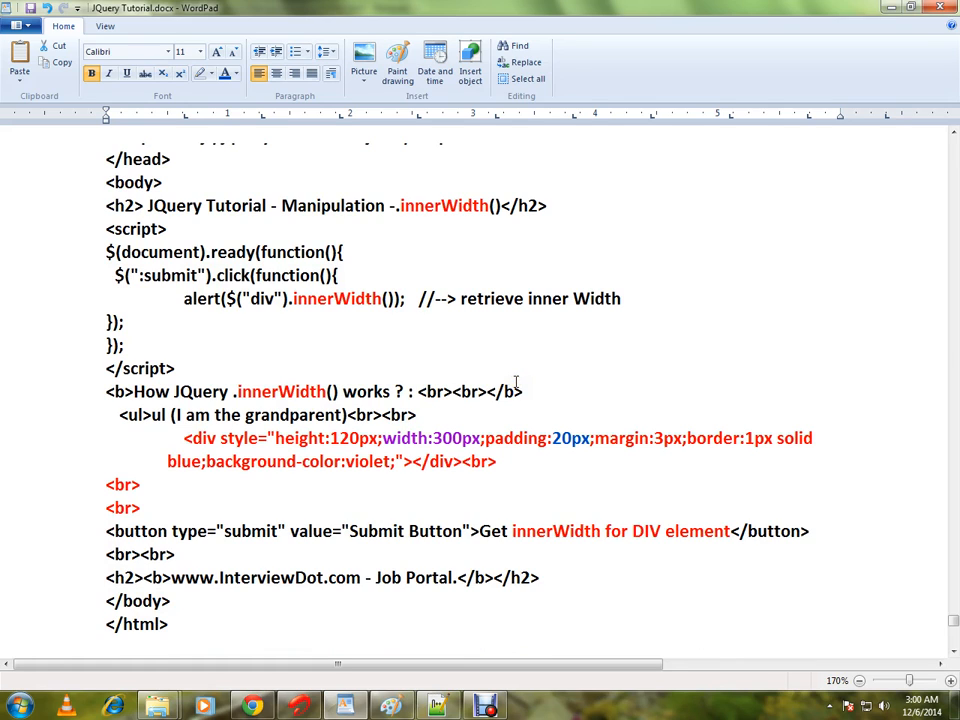
Step: Highlight the violet div's style declaration with its padding, then deselect it
{"action": "left_click_drag", "start_coordinate": [184, 436], "coordinate": [460, 460]}
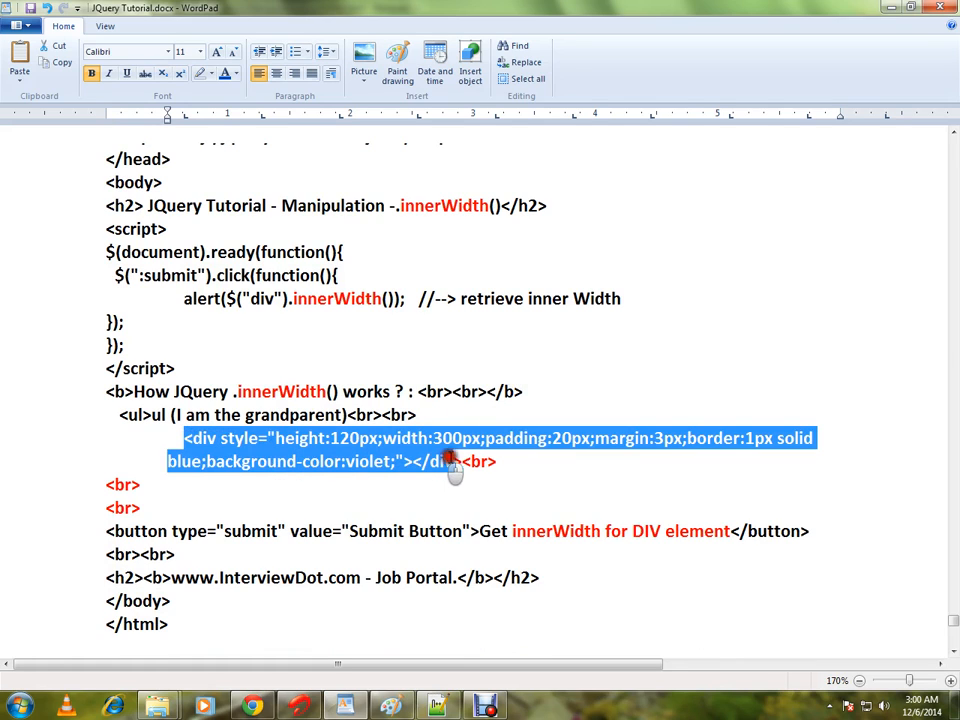
{"action": "double_click", "coordinate": [444, 438]}
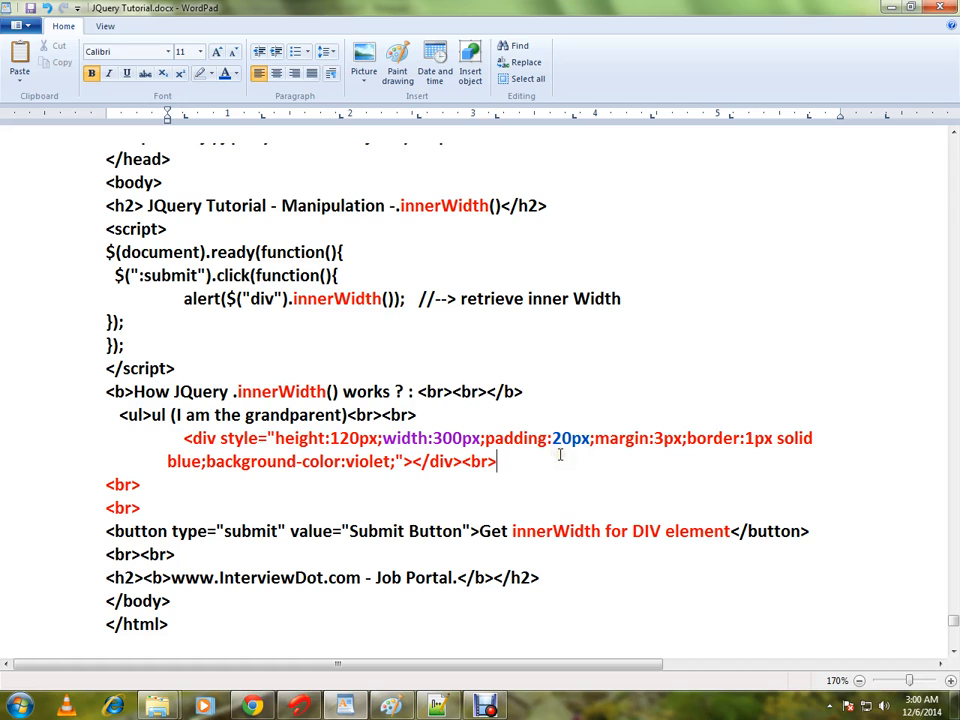
{"action": "mouse_move", "coordinate": [224, 300]}
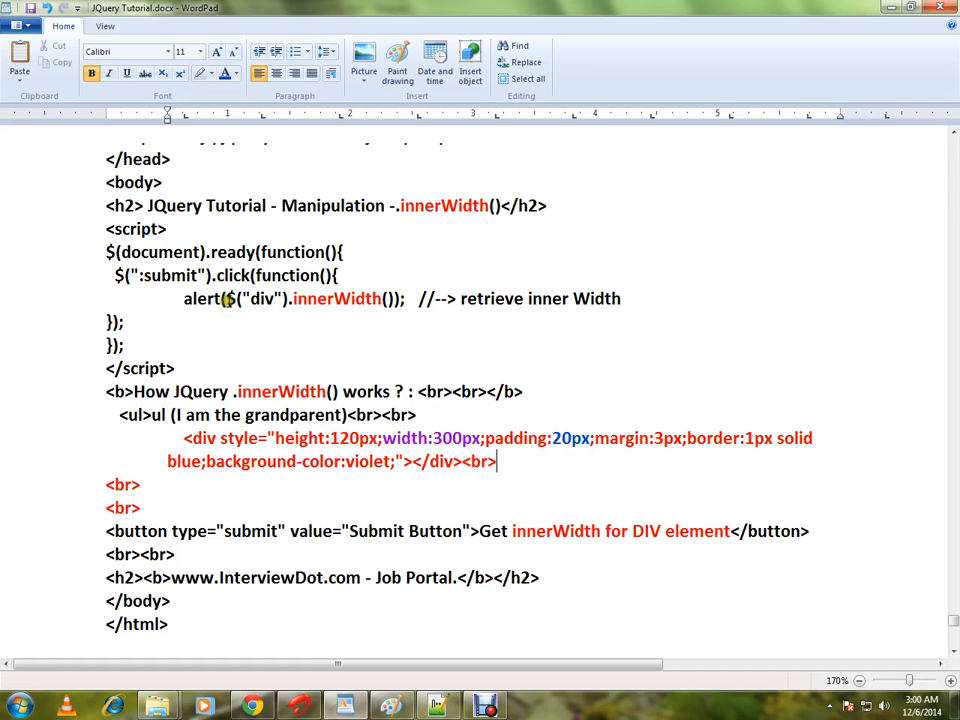
{"action": "double_click", "coordinate": [336, 298]}
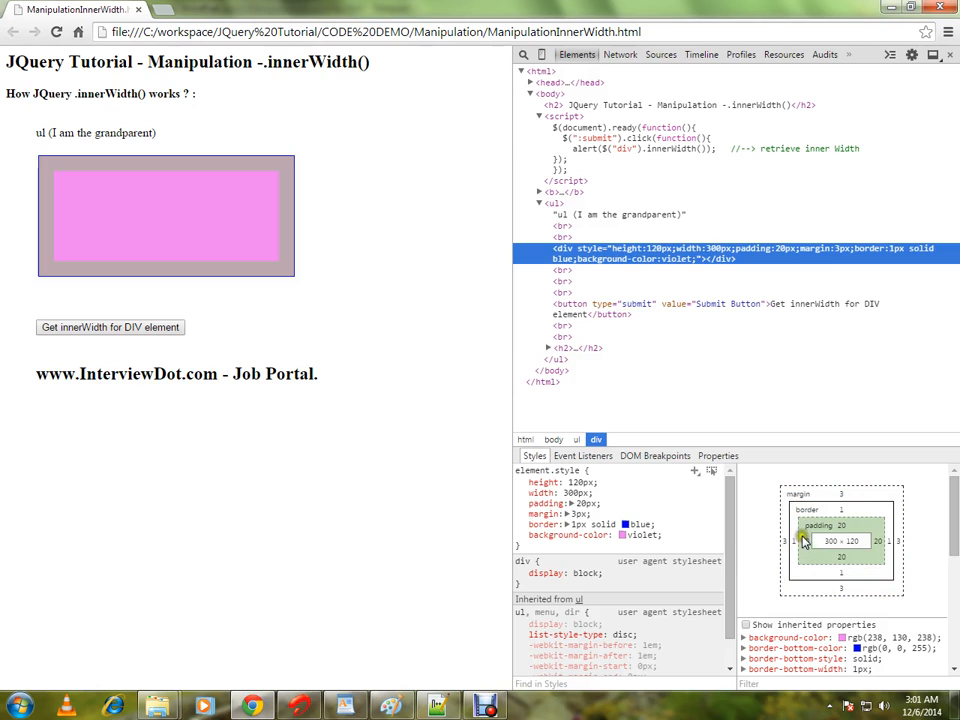
{"action": "mouse_move", "coordinate": [880, 544]}
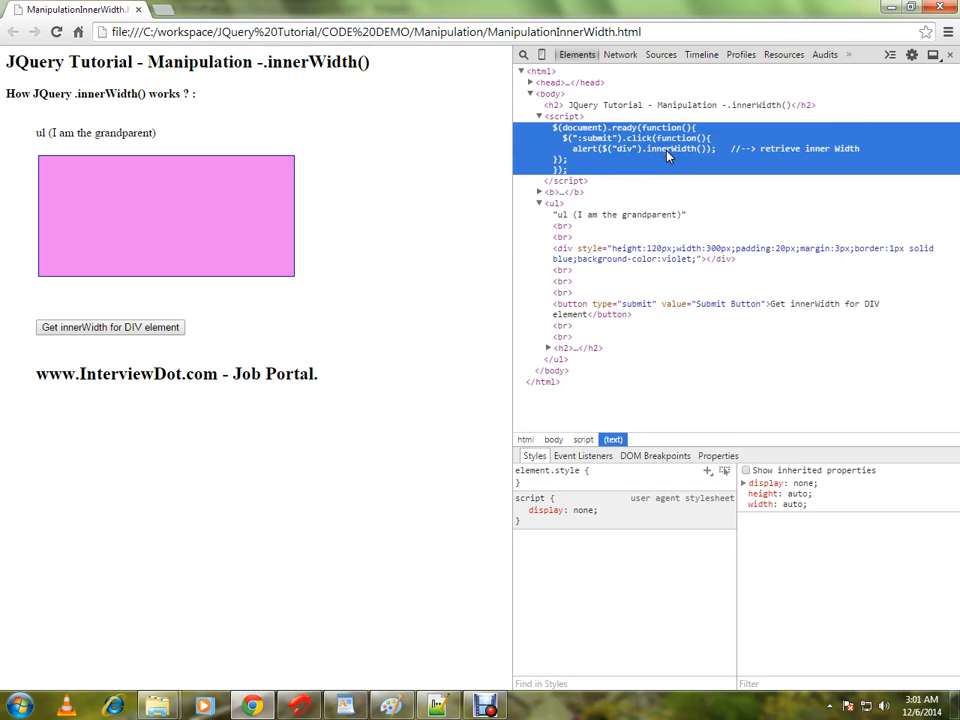
{"action": "mouse_move", "coordinate": [664, 164]}
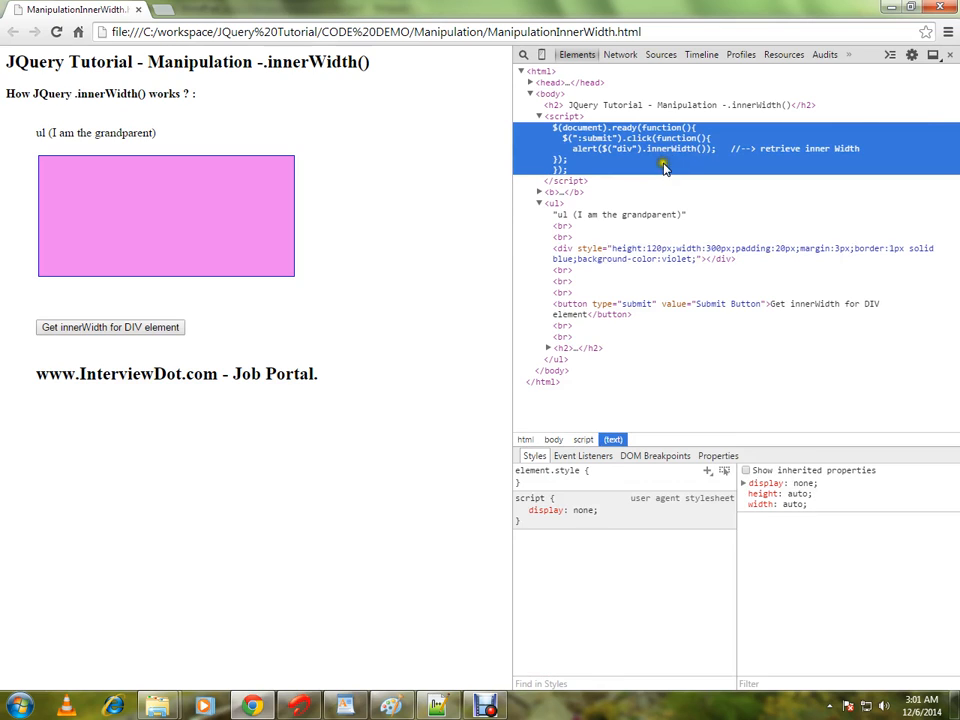
Step: Use 'Get innerWidth for DIV element' to alert the inner width 340 and dismiss it
{"action": "left_click", "coordinate": [110, 328]}
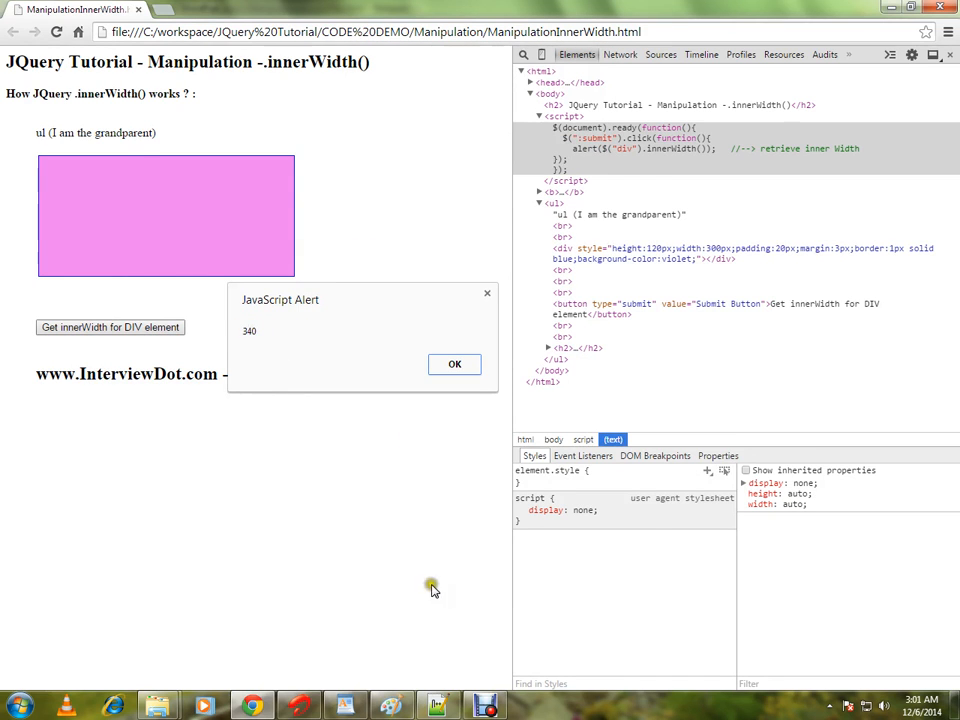
{"action": "left_click", "coordinate": [158, 706]}
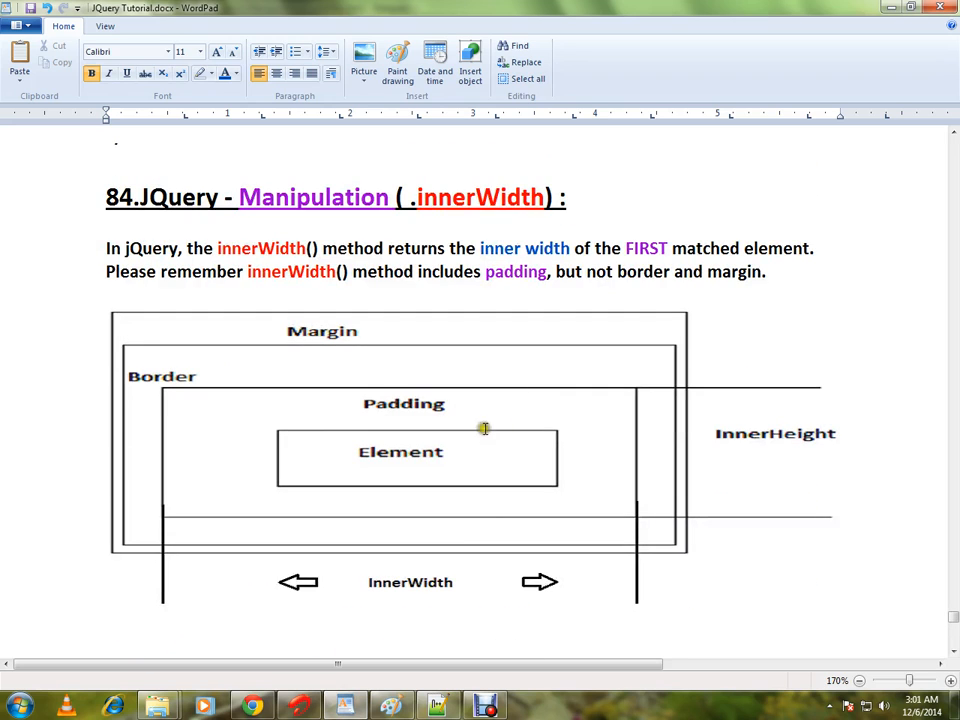
{"action": "mouse_move", "coordinate": [524, 450]}
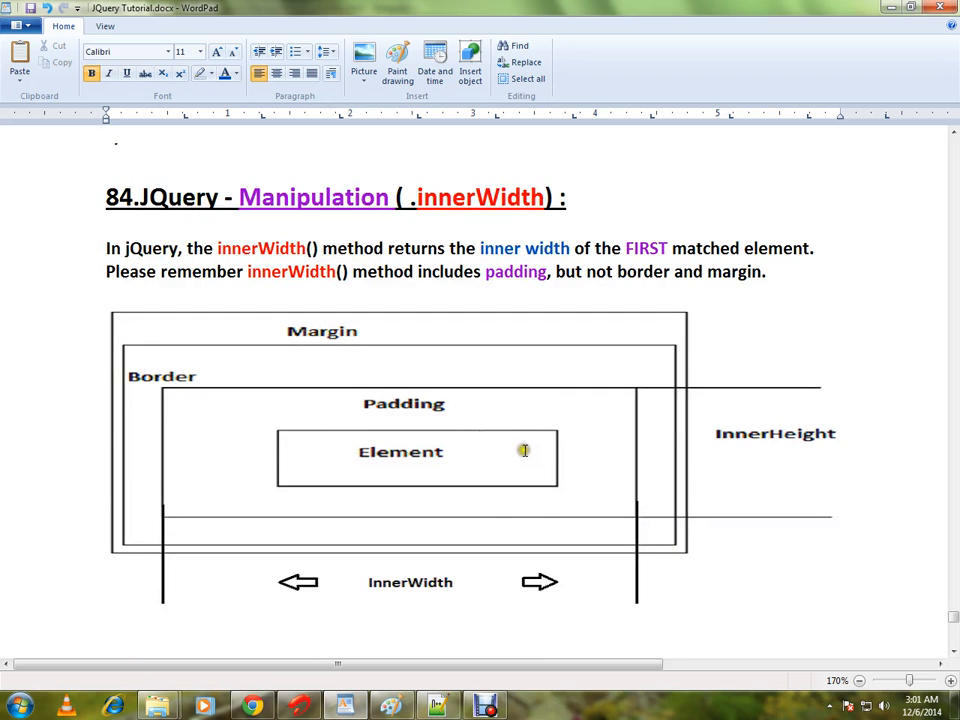